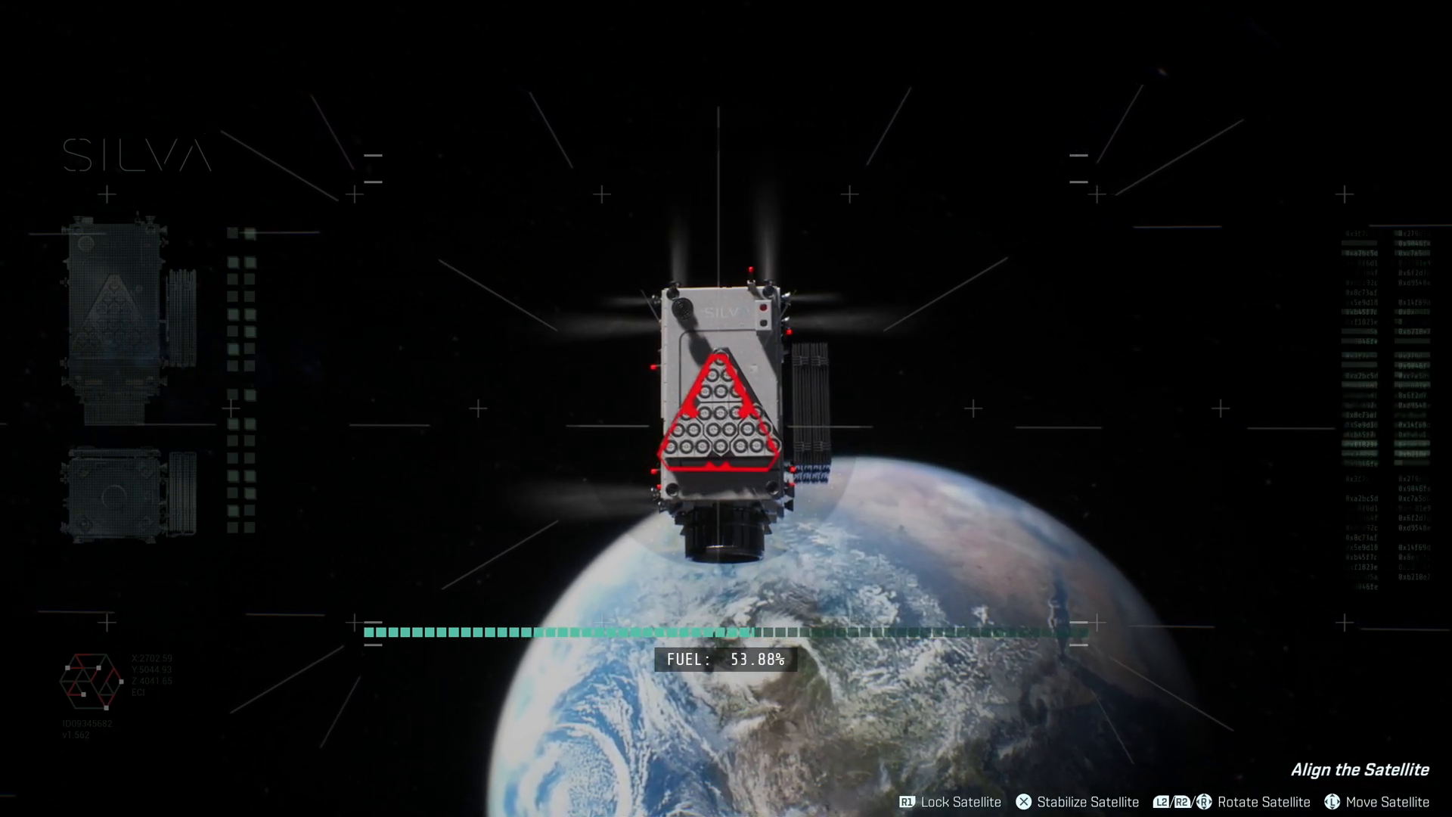
pyautogui.press('R1')
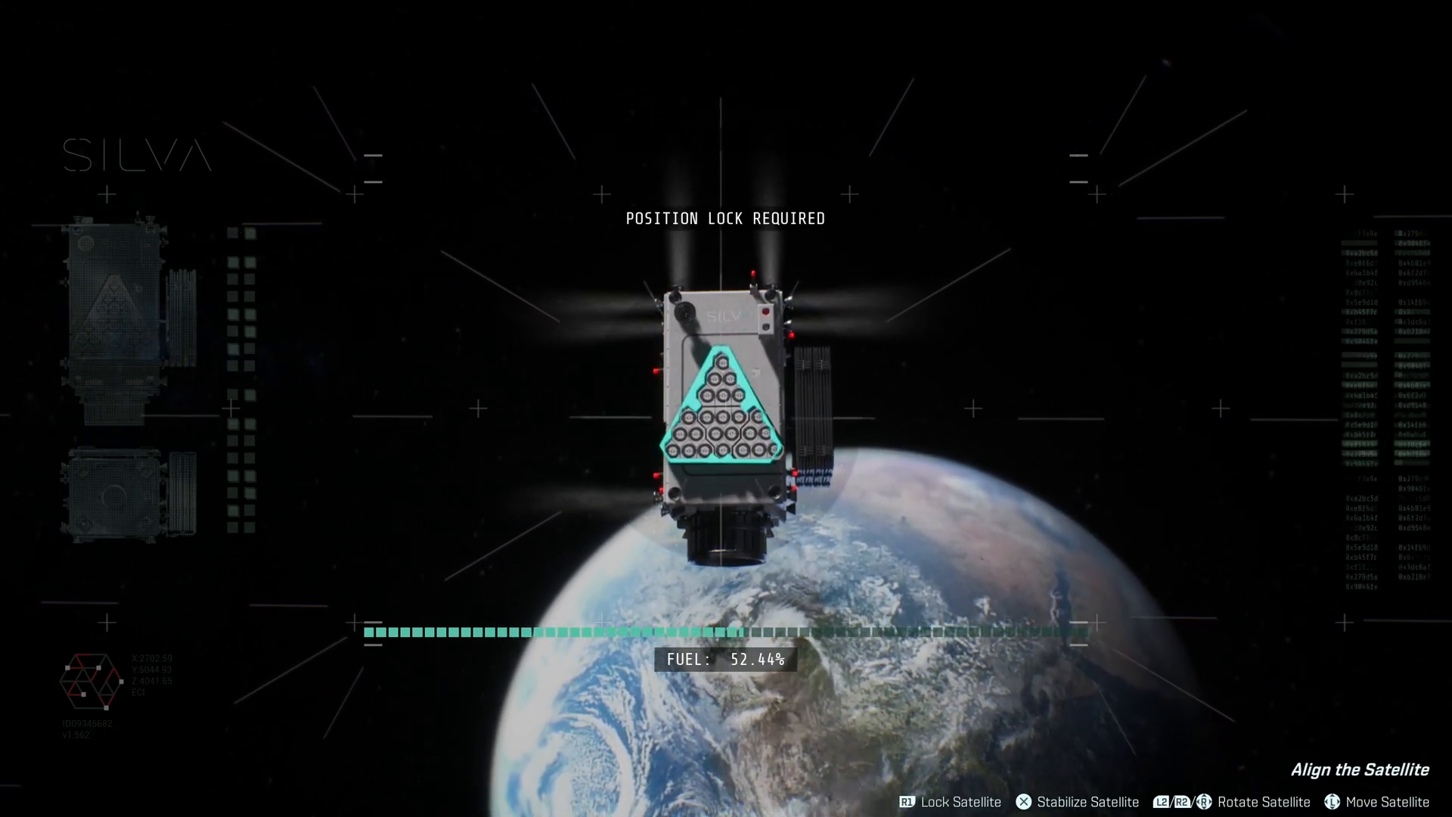